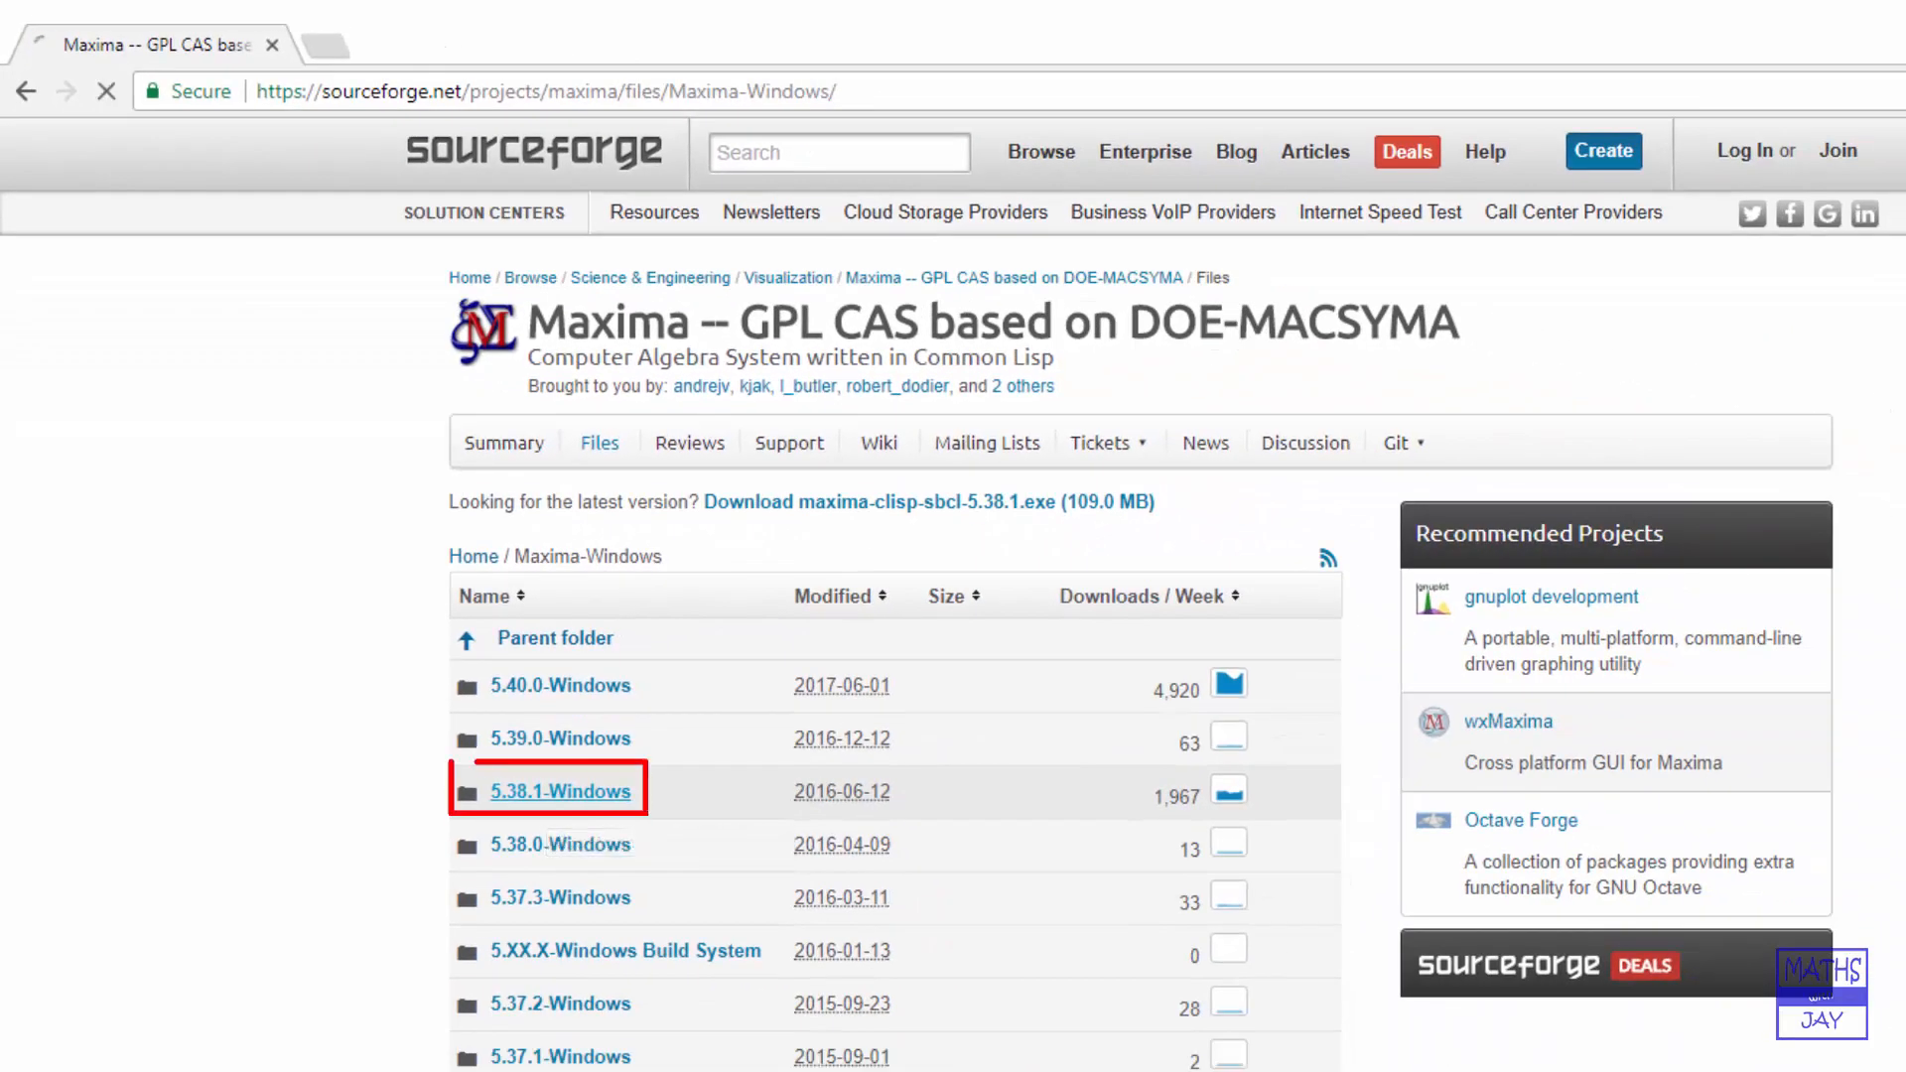
# Enter the 5.38.1-Windows release folder in the Maxima-Windows file list
pyautogui.click(560, 793)
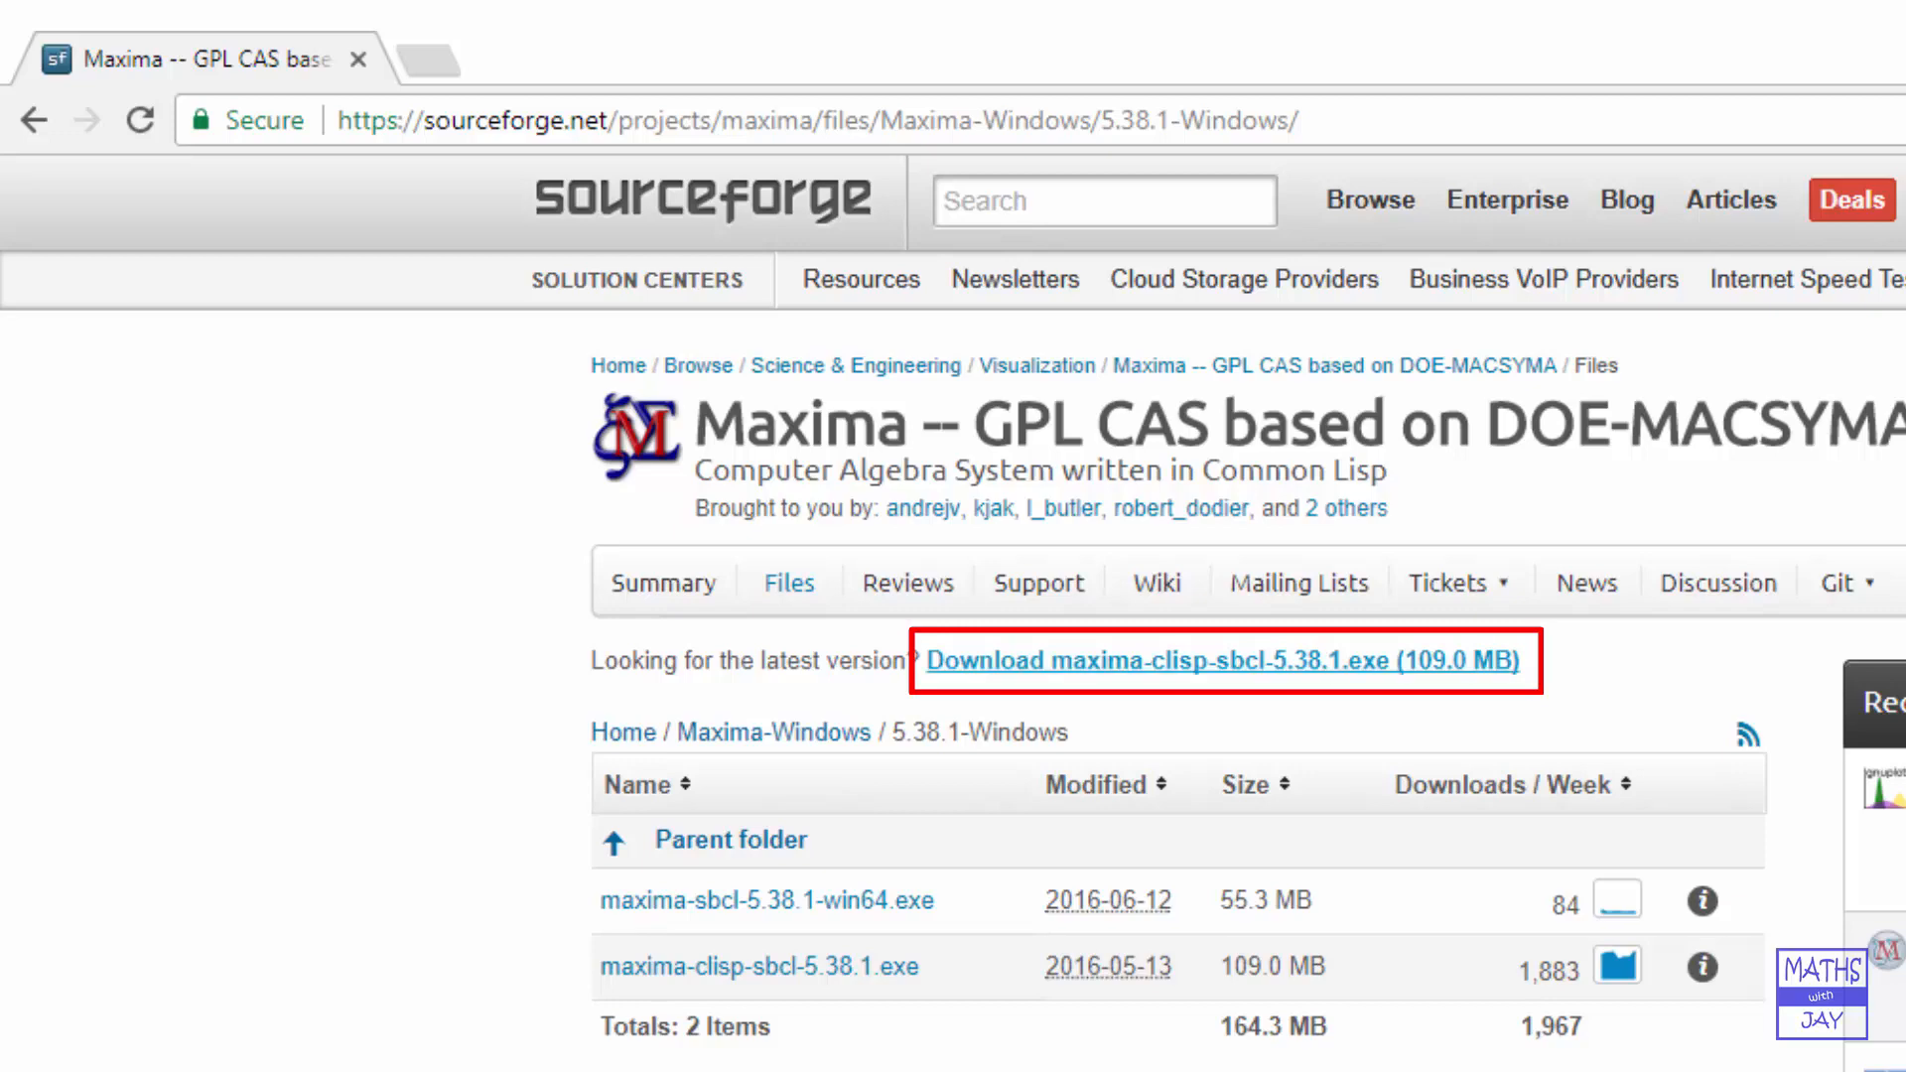
# Download maxima-clisp-sbcl-5.38.1.exe and bring up the finished download's options
pyautogui.click(1222, 659)
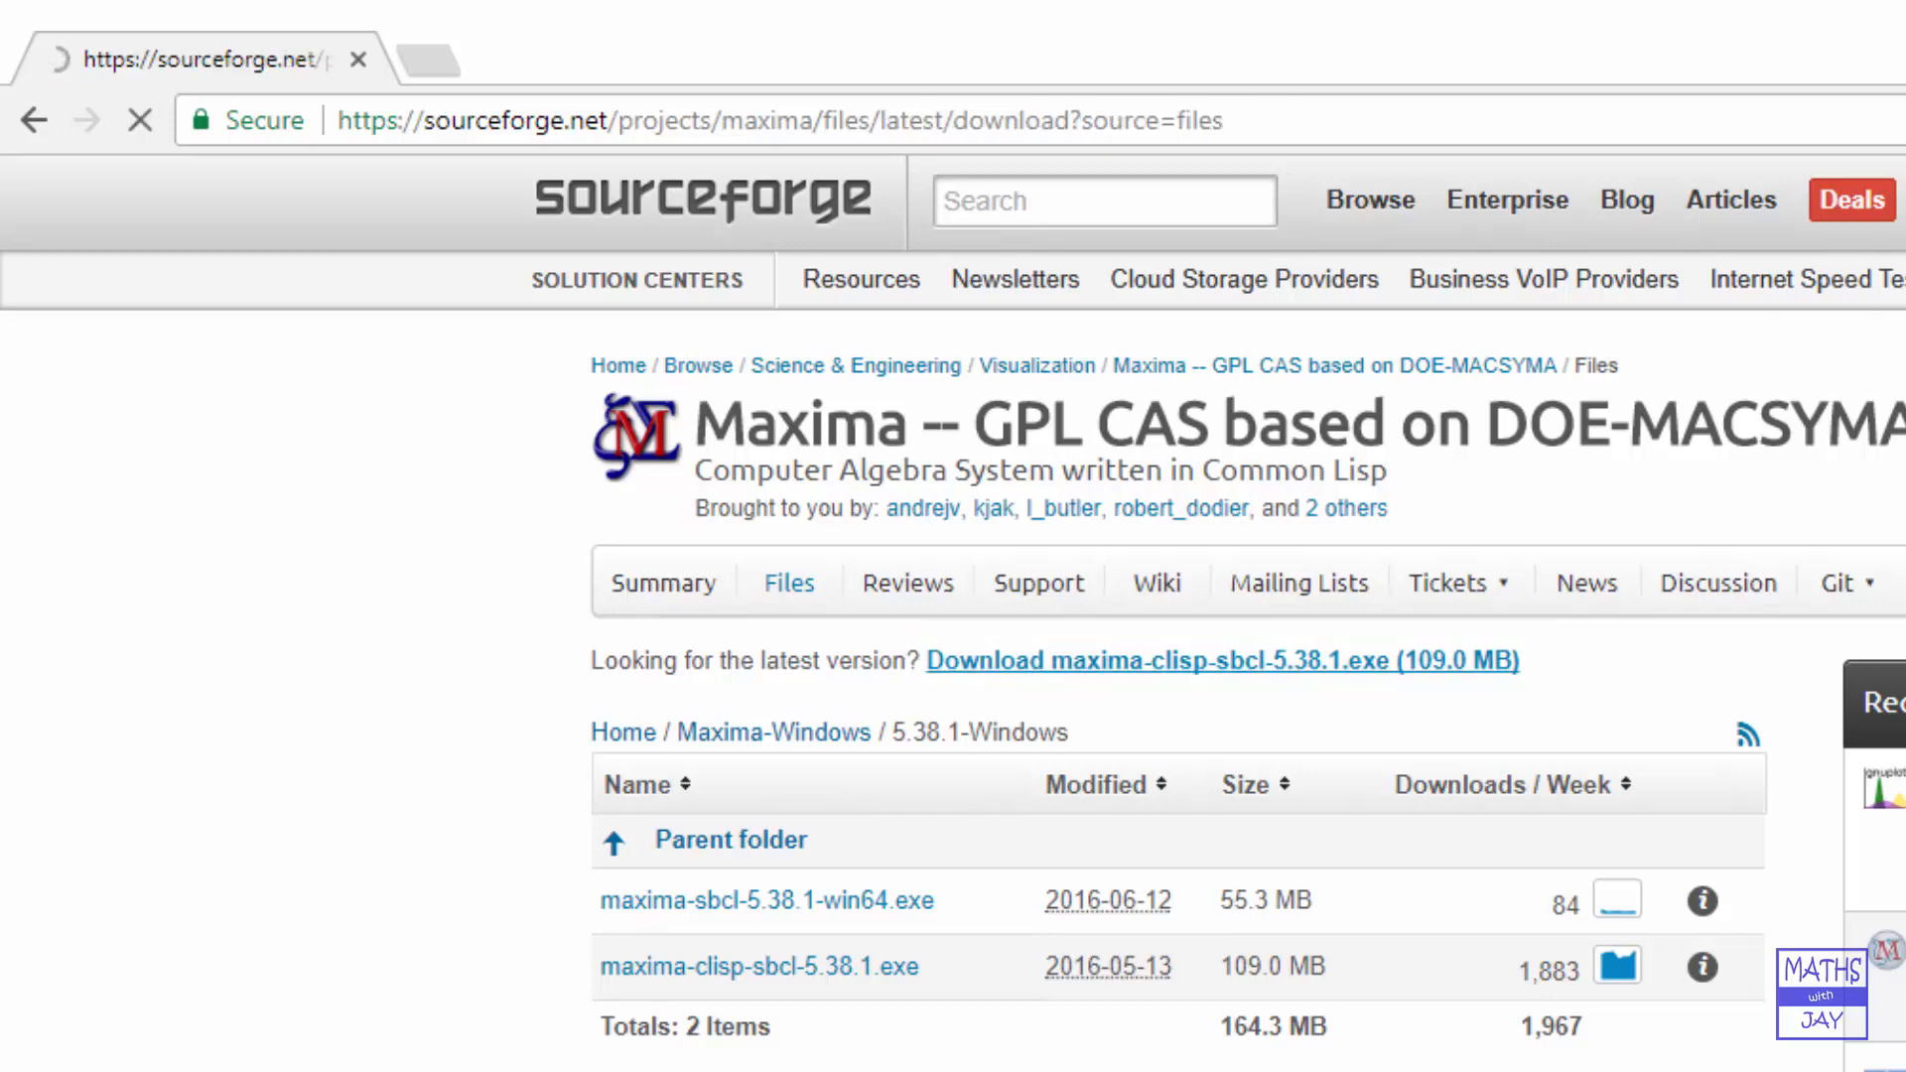
pyautogui.click(1221, 659)
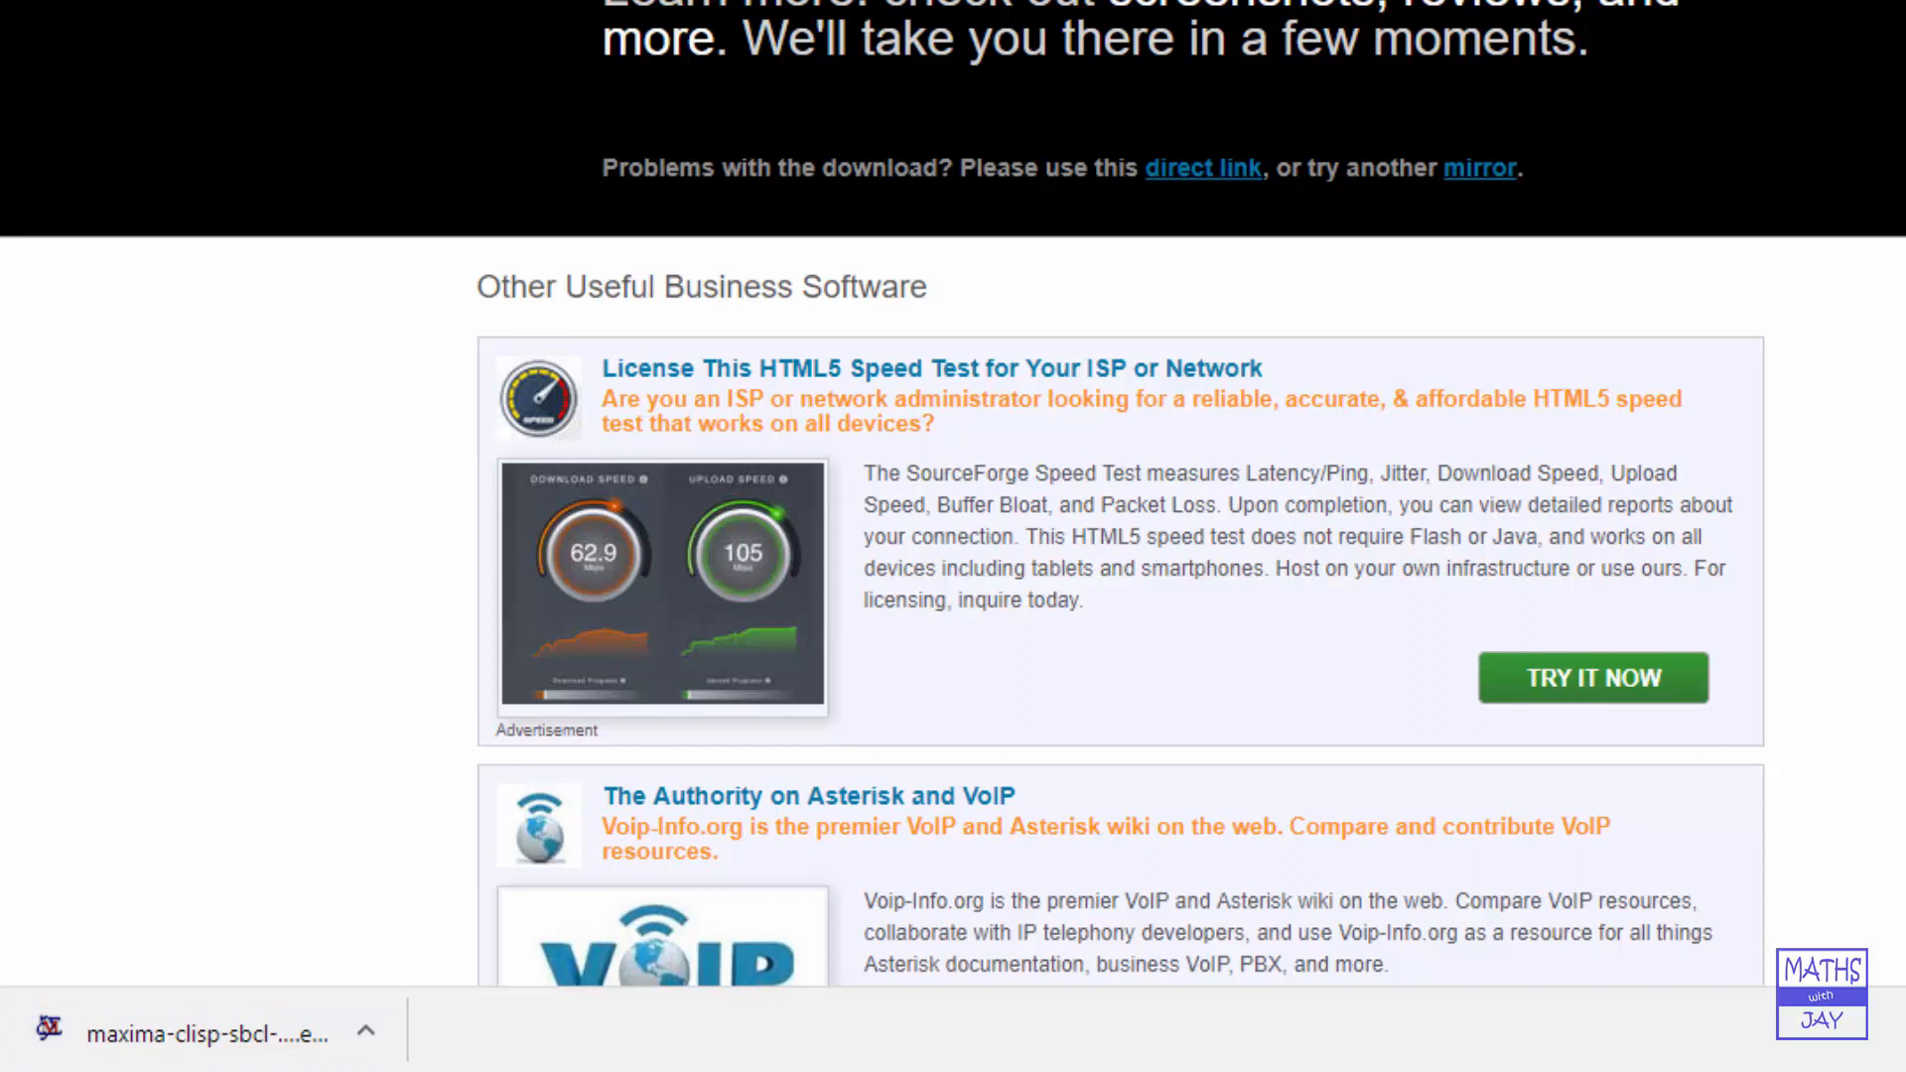
pyautogui.click(366, 1030)
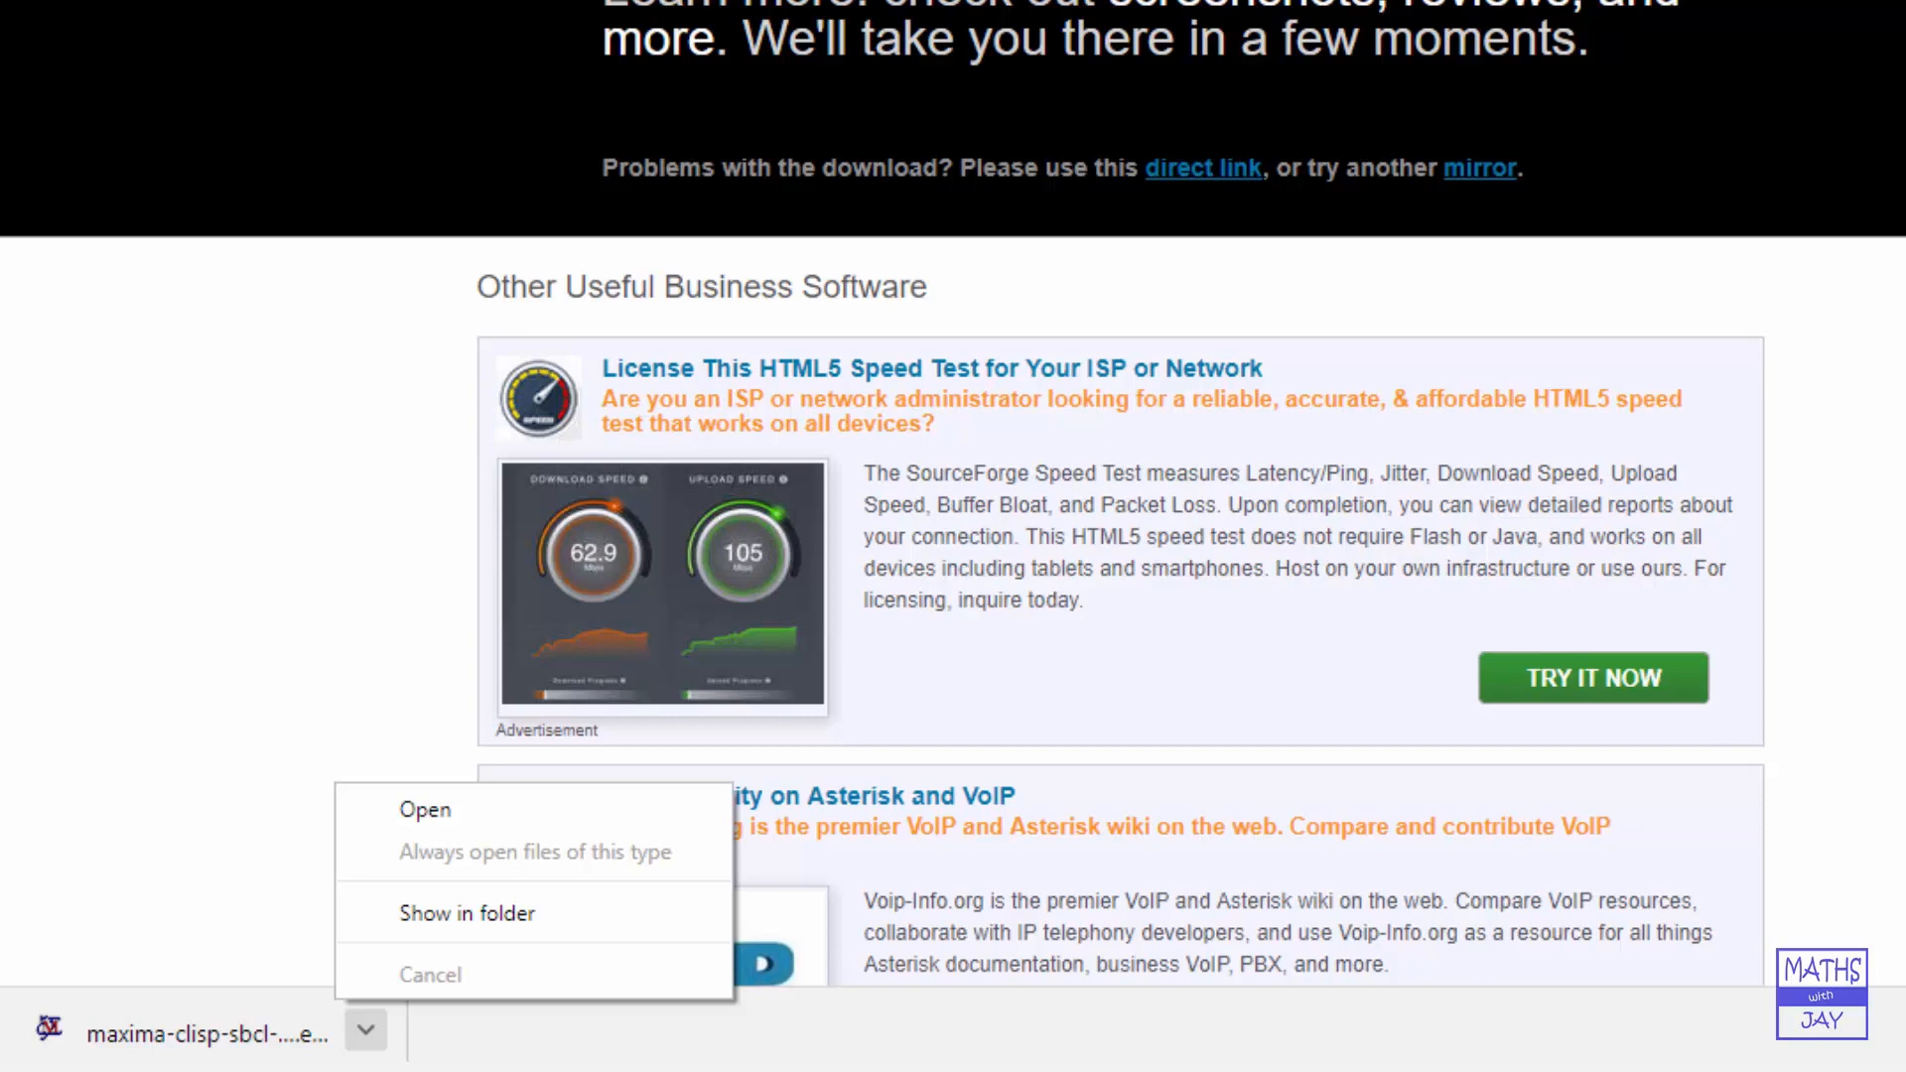
# Run the downloaded installer so the maxima-5.38.1 Setup Wizard welcome page appears
pyautogui.click(425, 808)
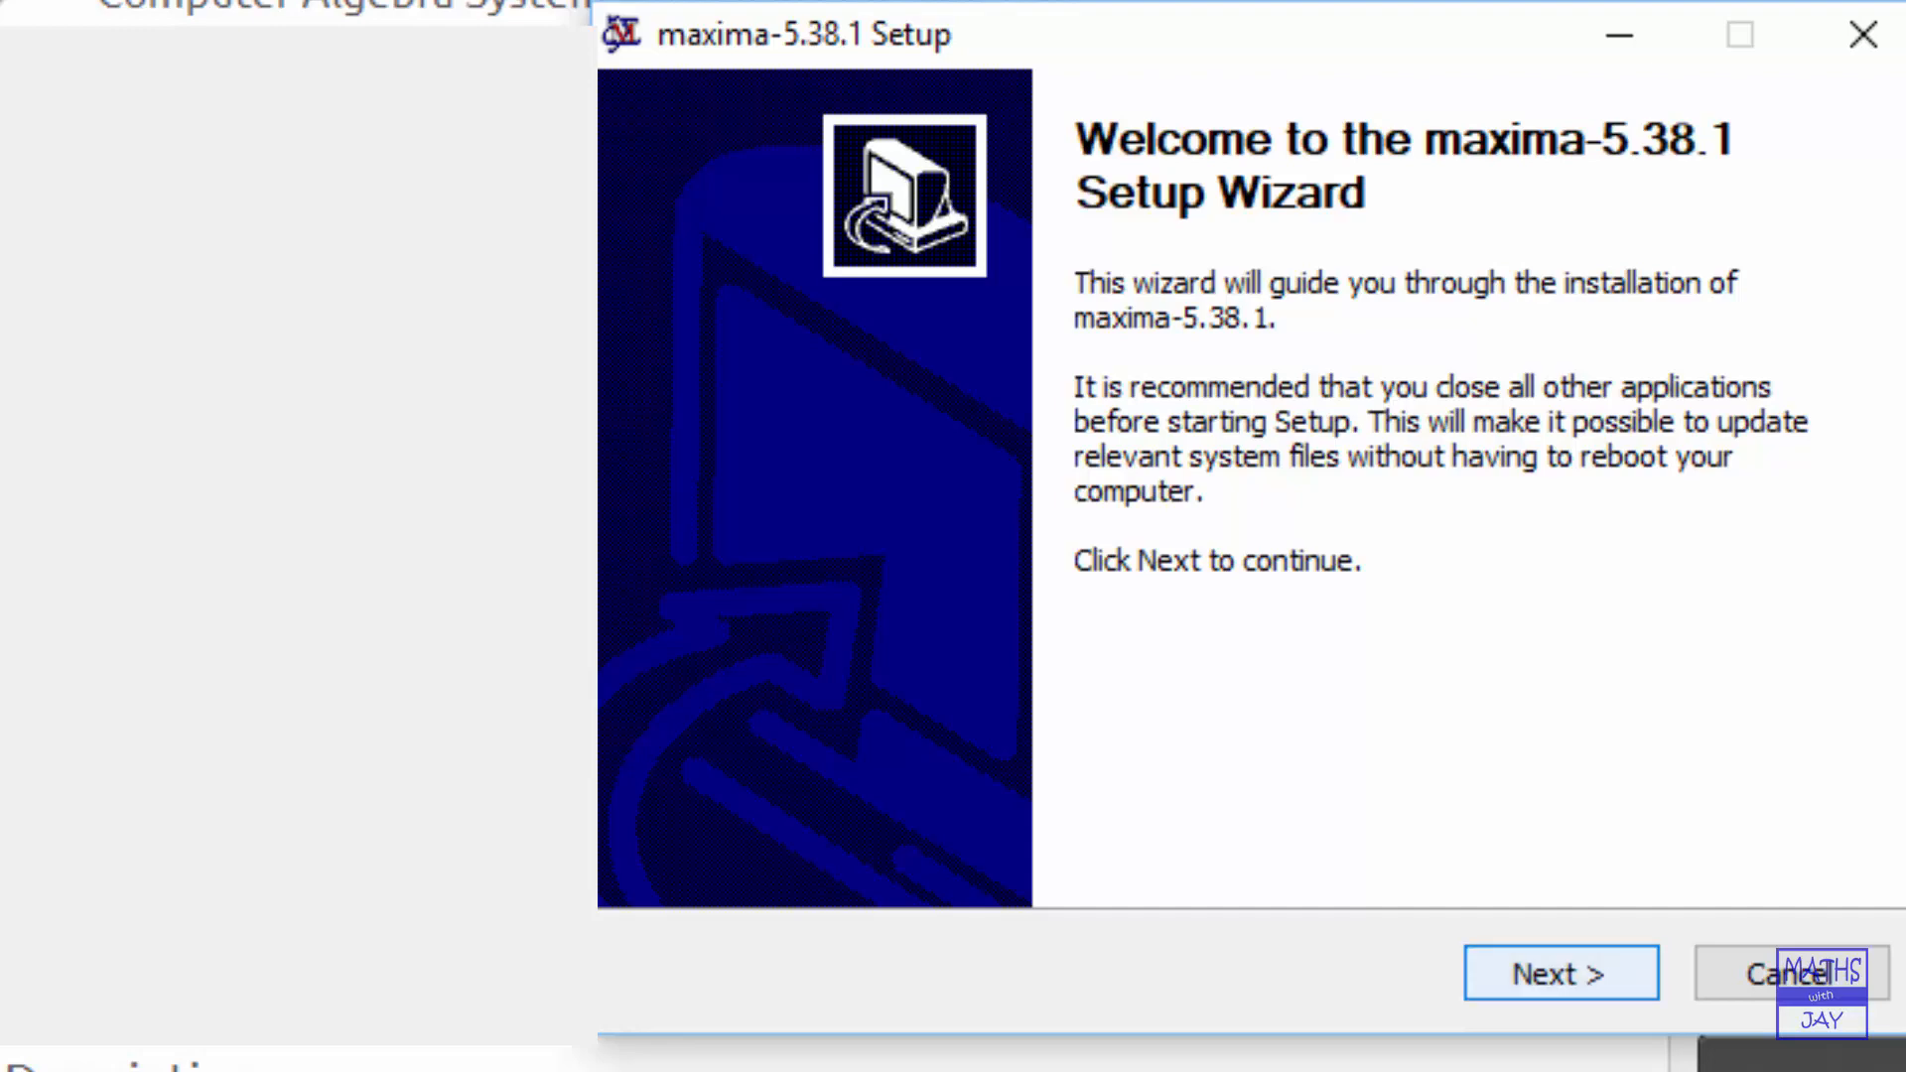
# Pass the welcome page, agree to the license, and install with the default Start Menu folder
pyautogui.click(1560, 973)
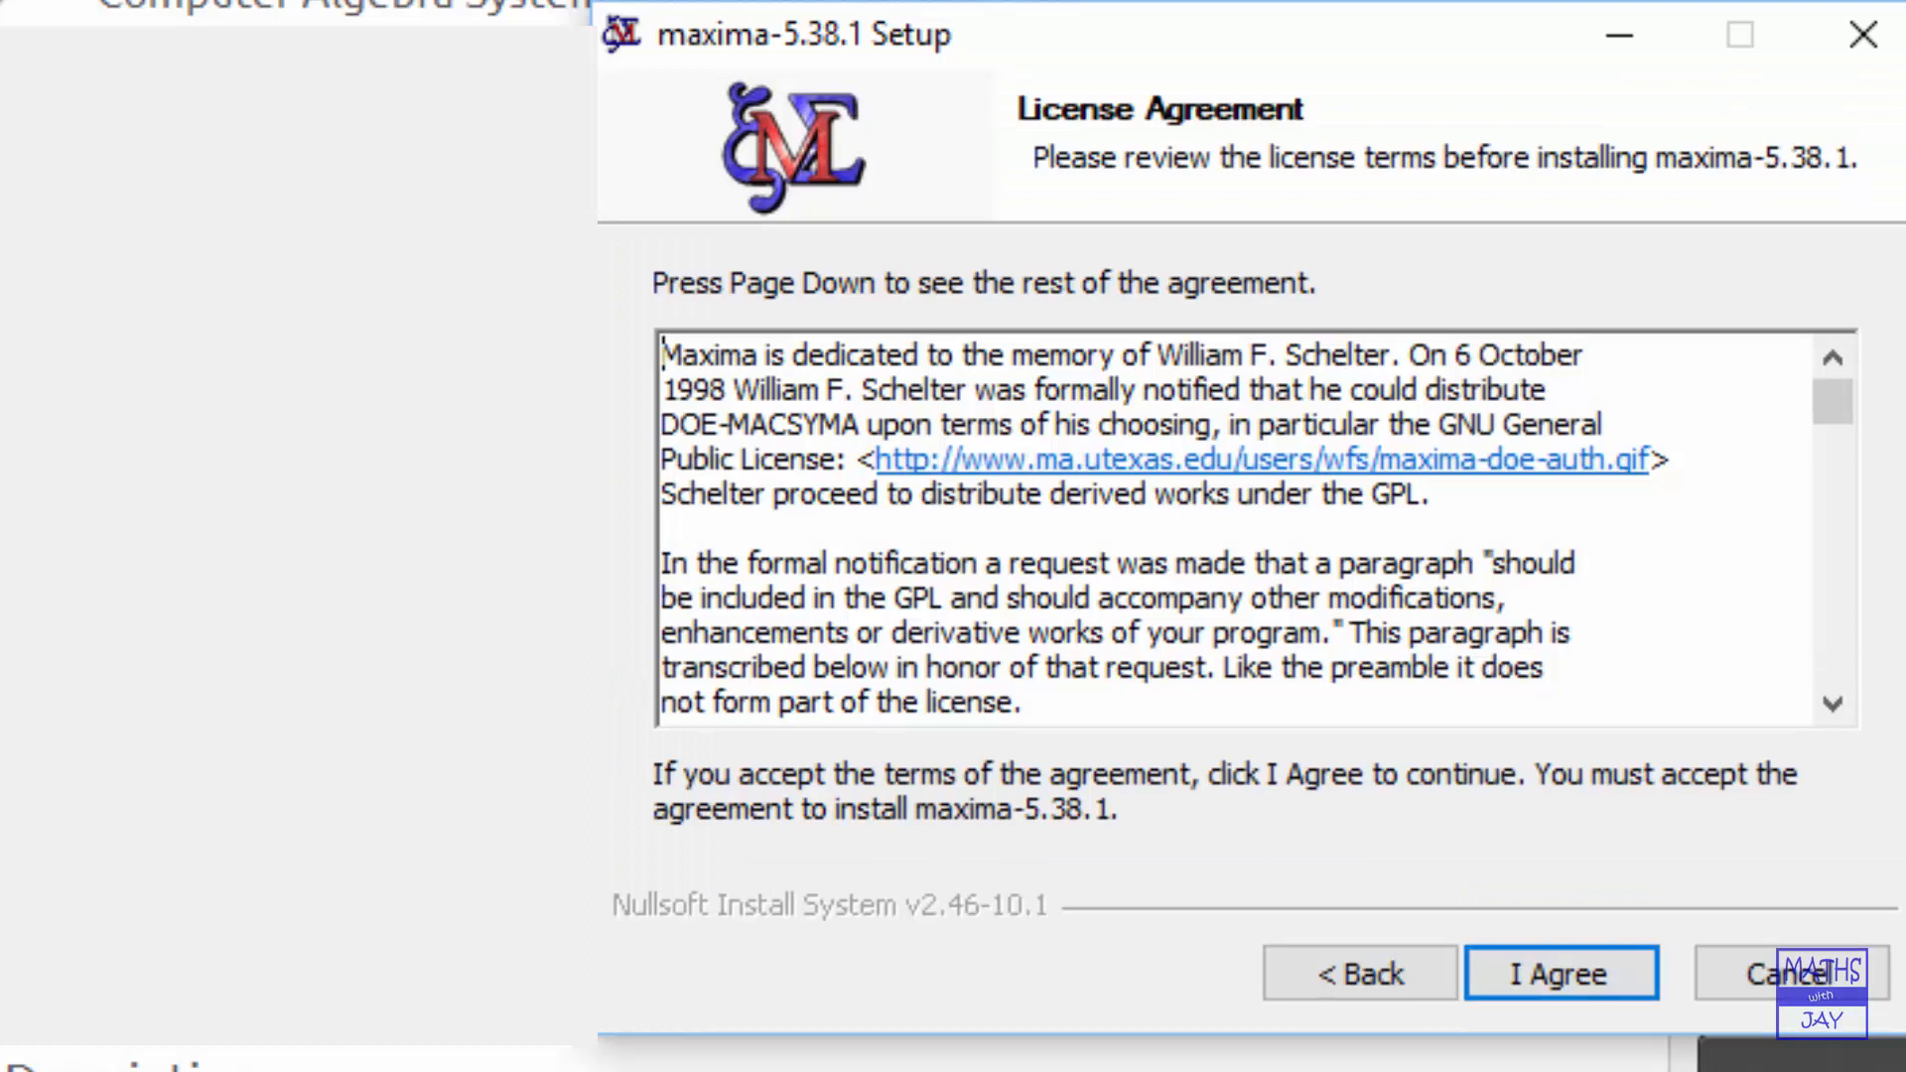
pyautogui.click(1561, 973)
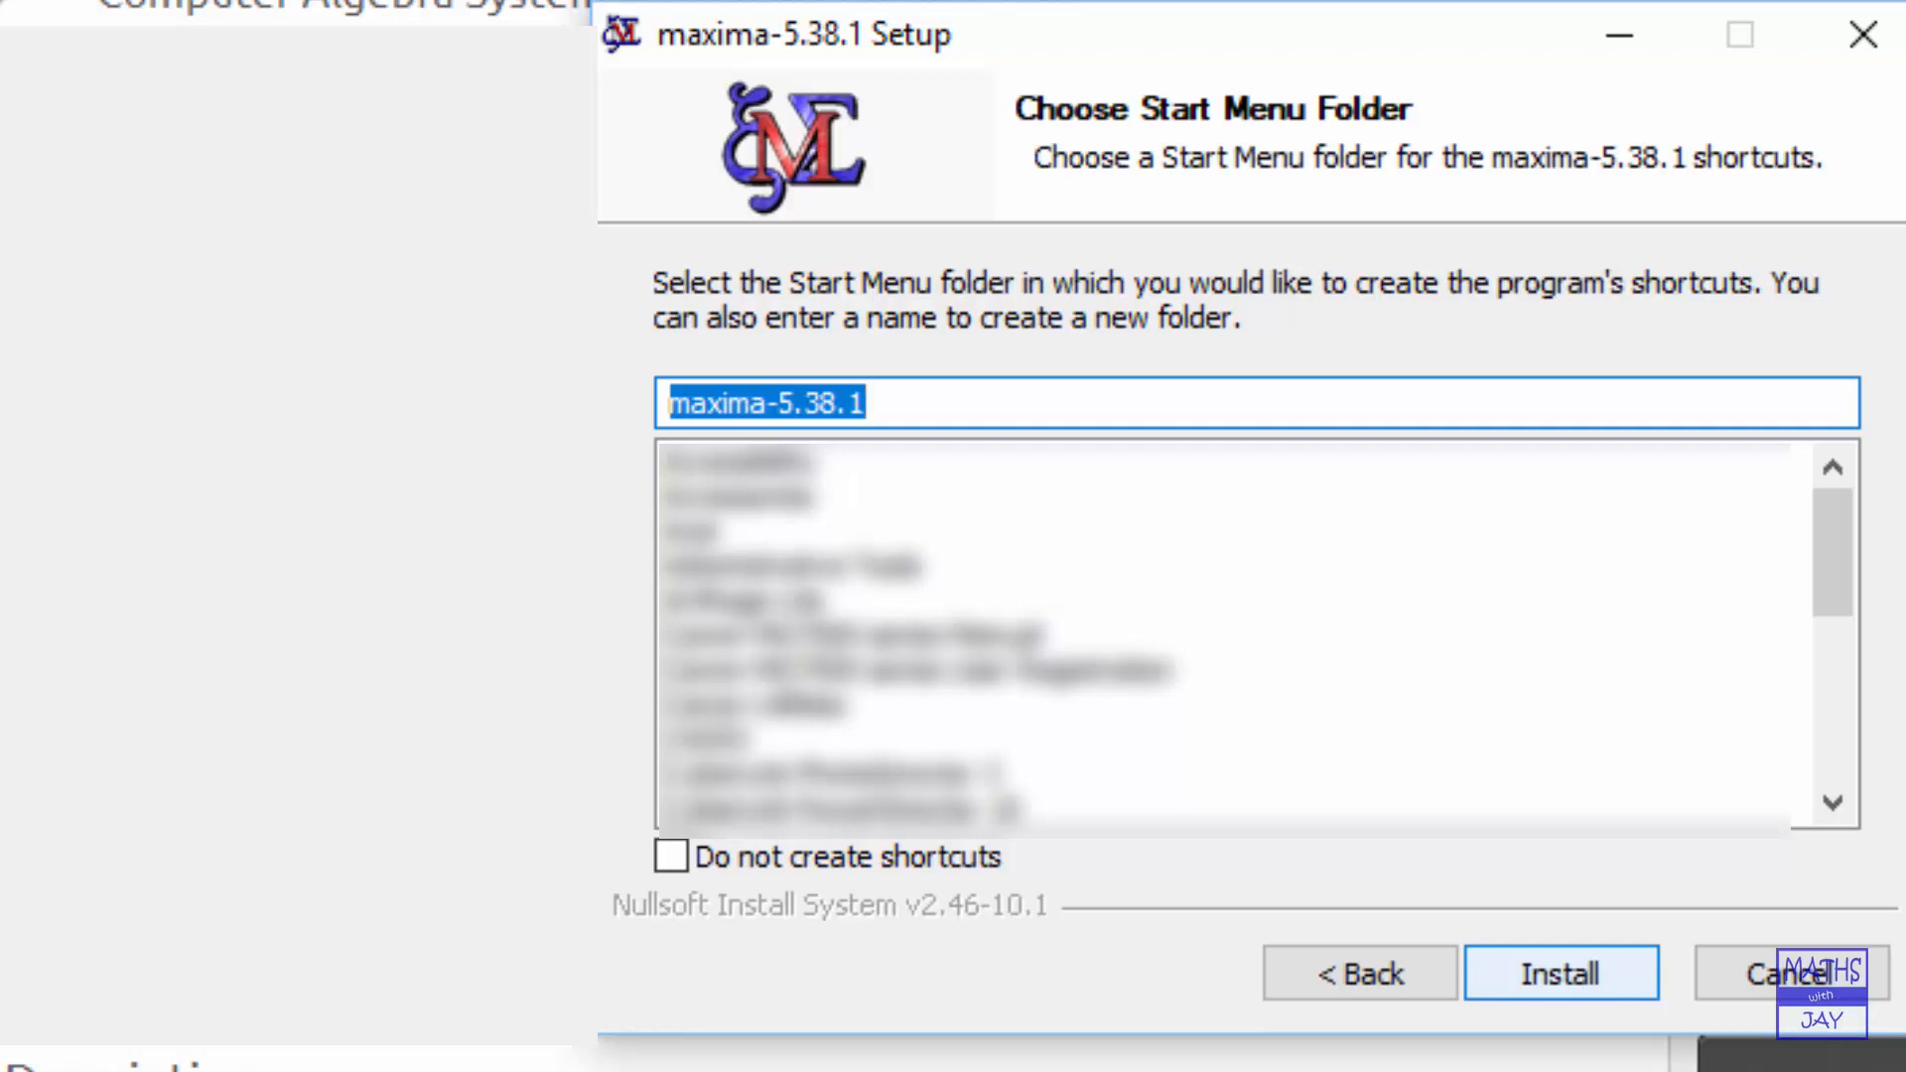
pyautogui.click(1560, 973)
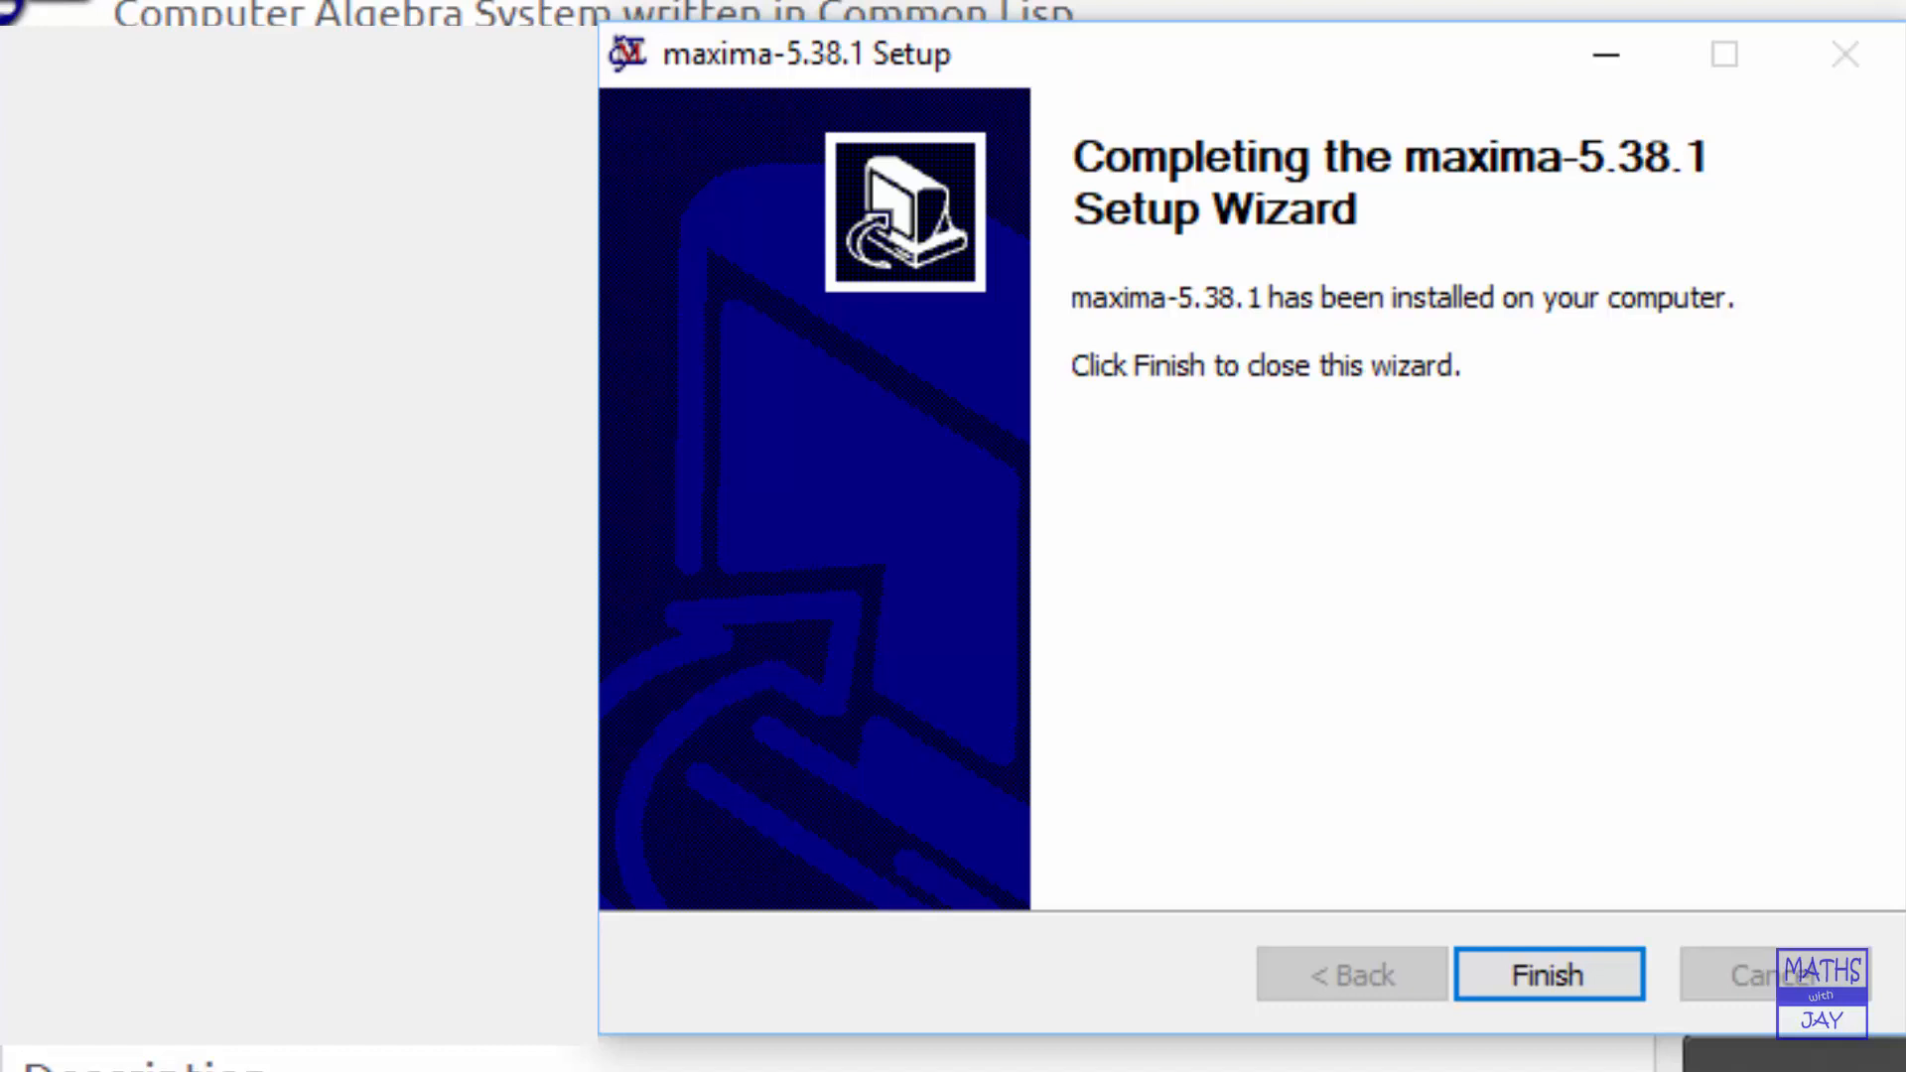
# Finish the completed wizard and launch wxMaxima from its desktop shortcut
pyautogui.click(1547, 973)
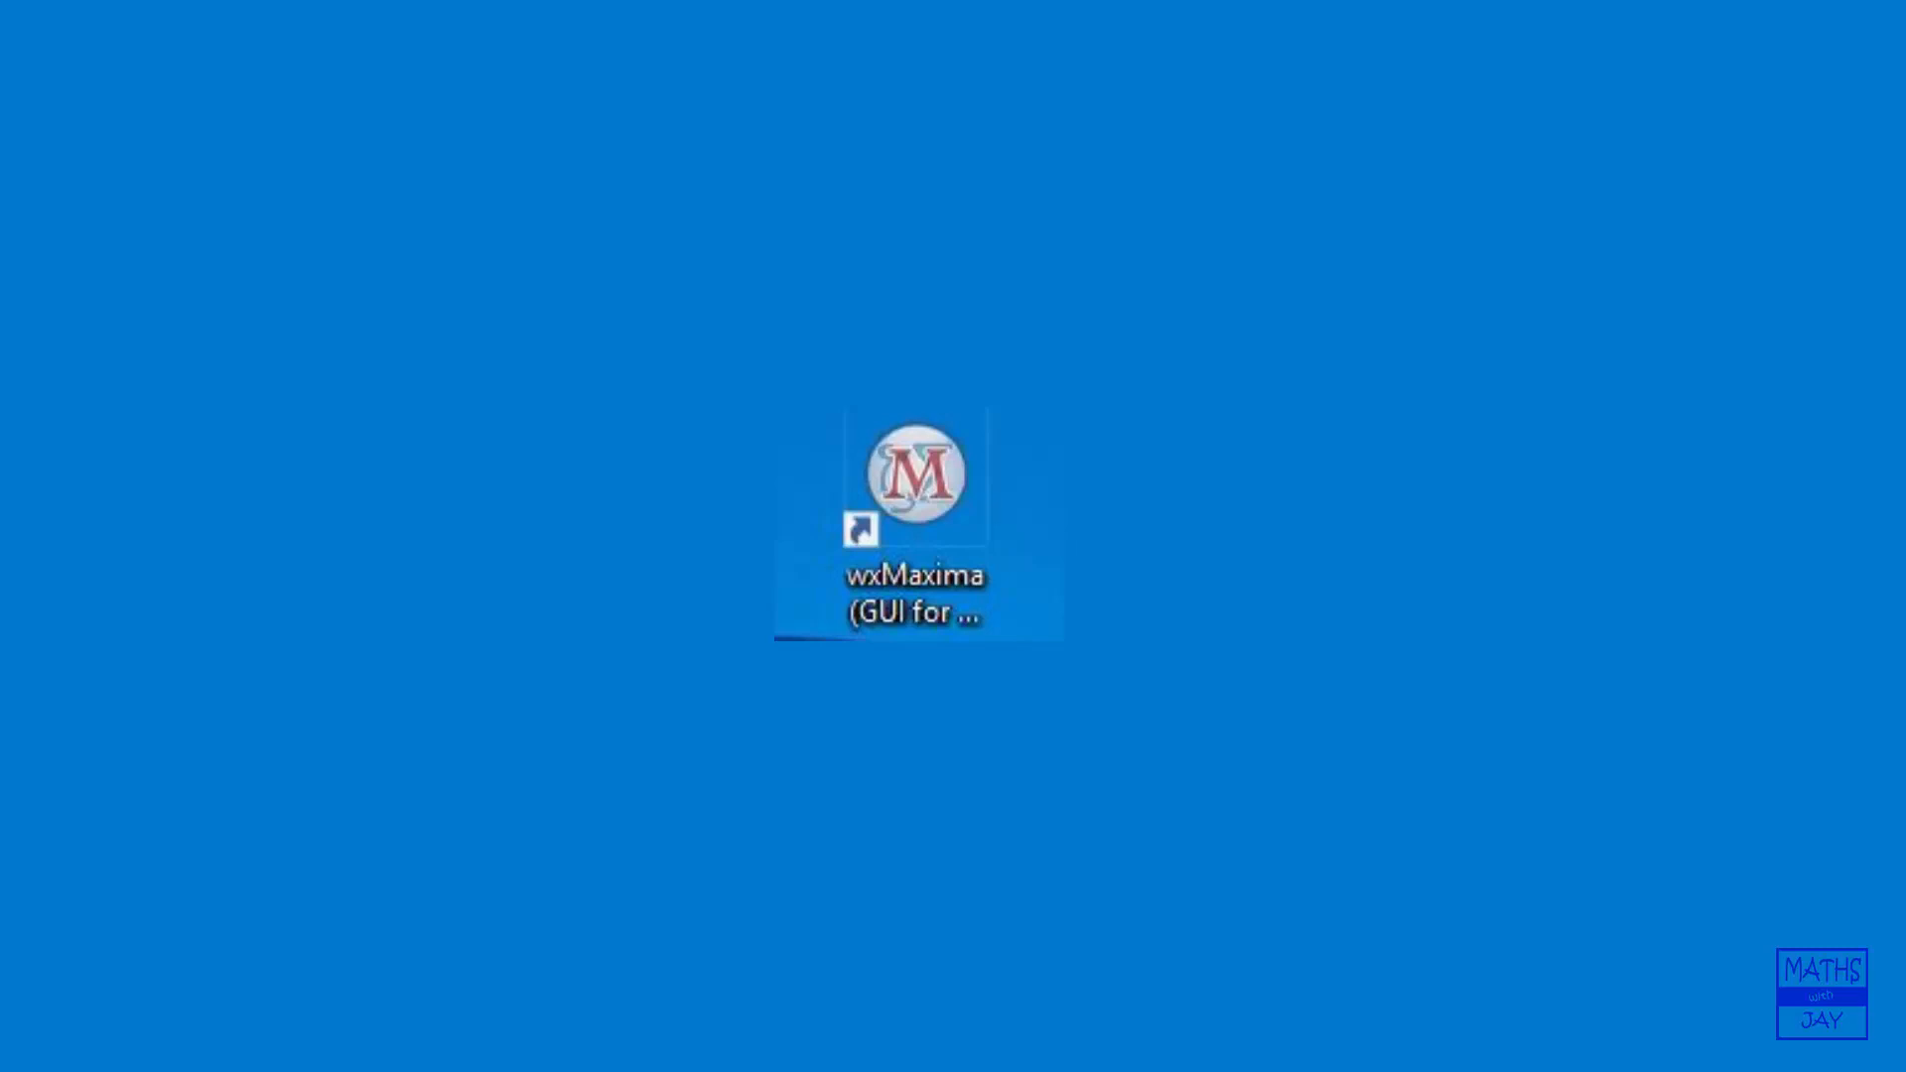
pyautogui.doubleClick(918, 472)
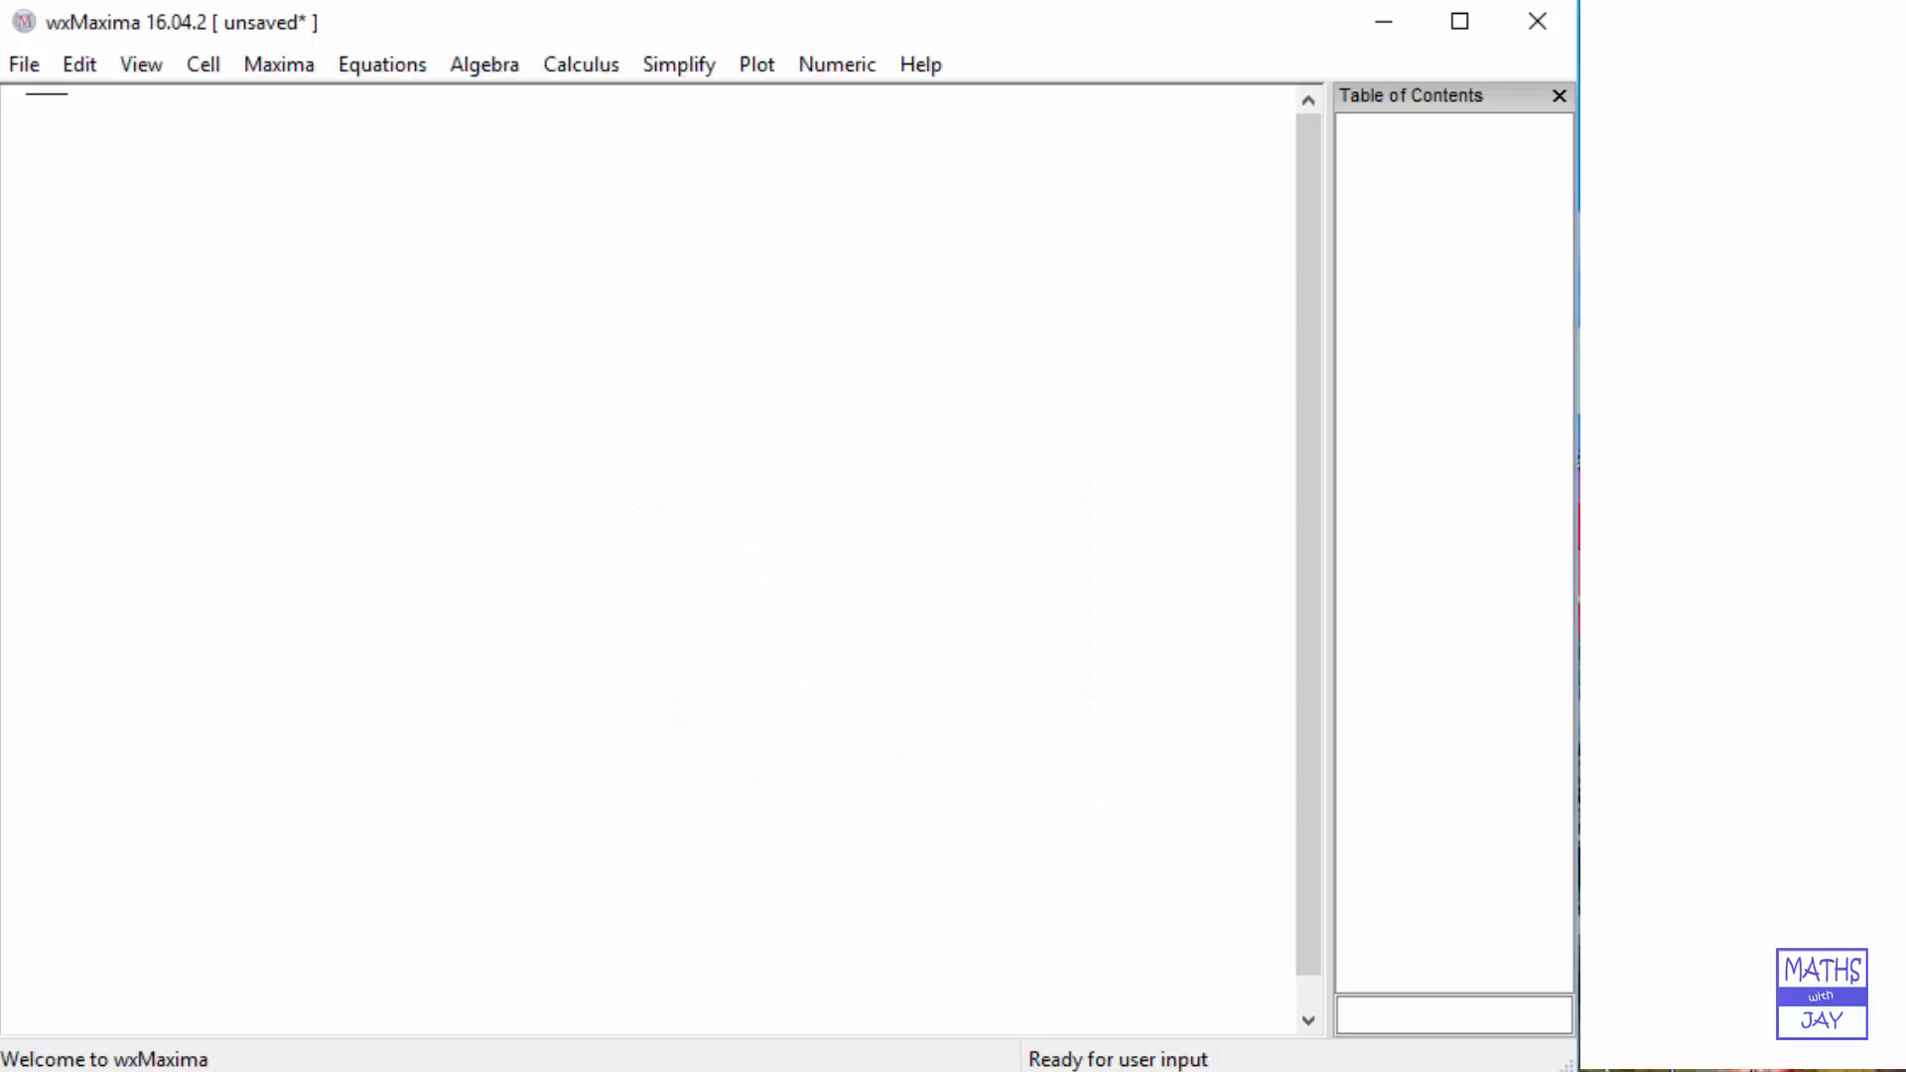